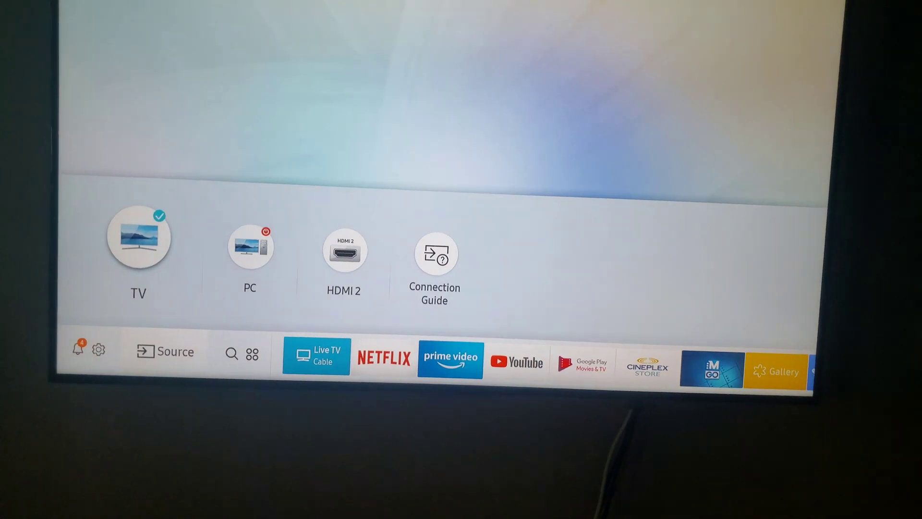
Step: Open the Samsung TV source list showing TV, PC, HDMI 2 and Connection Guide
{"action": "left_click", "coordinate": [166, 351]}
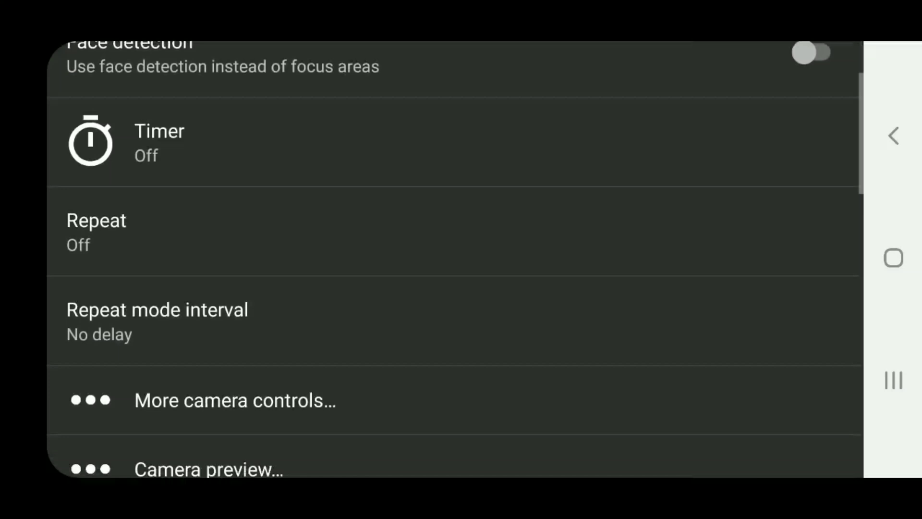
Step: Set Open Camera's immersive mode to Hide everything in the On-screen GUI settings
{"action": "scroll", "scroll_direction": "down", "scroll_amount": 3}
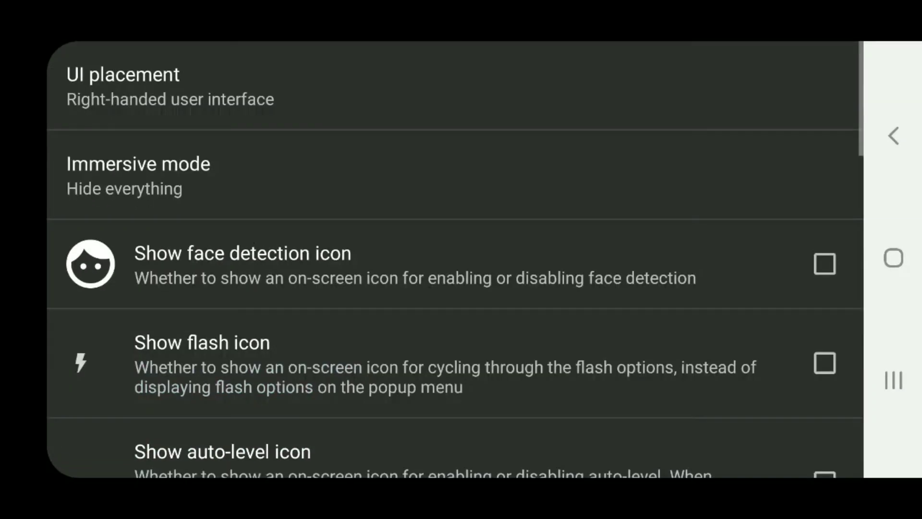
{"action": "left_click", "coordinate": [139, 175]}
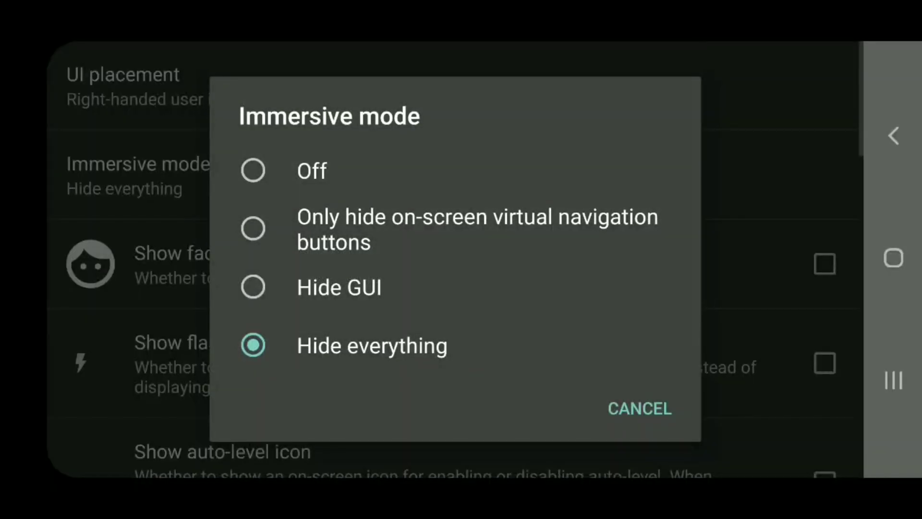